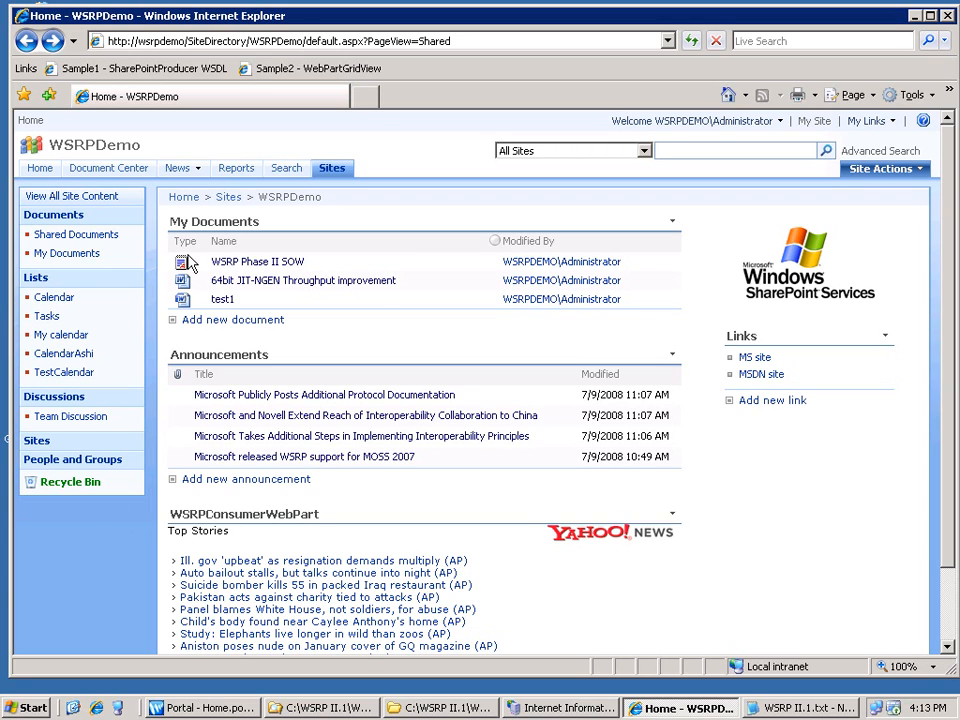
{"action": "mouse_move", "coordinate": [168, 356]}
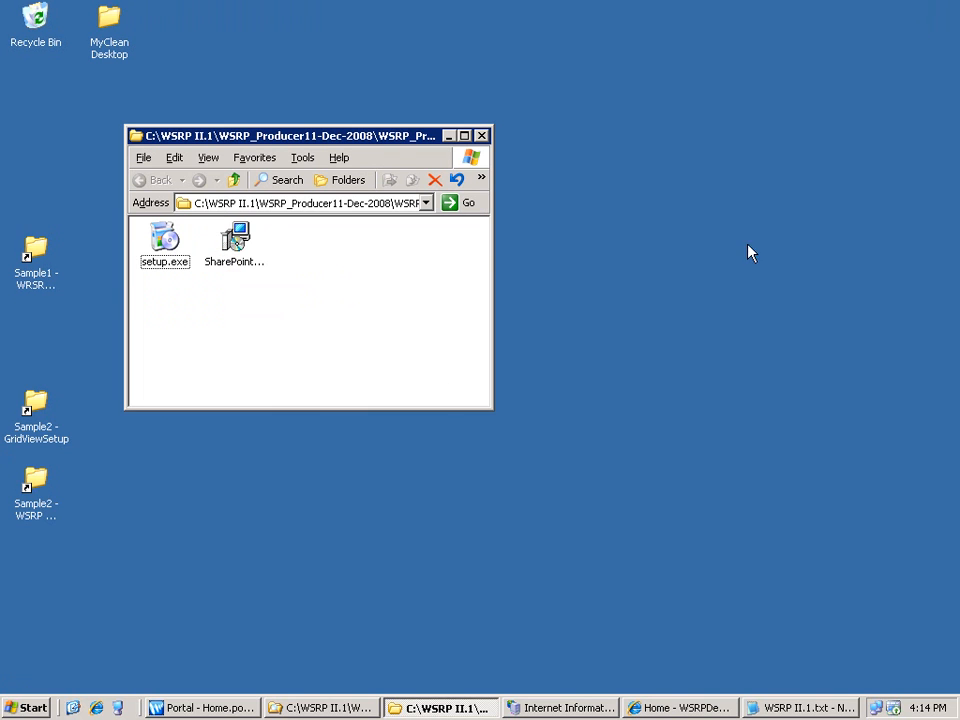
Launch setup.exe and move past the welcome screen, keeping Default Web Site.
{"action": "left_click", "coordinate": [164, 240]}
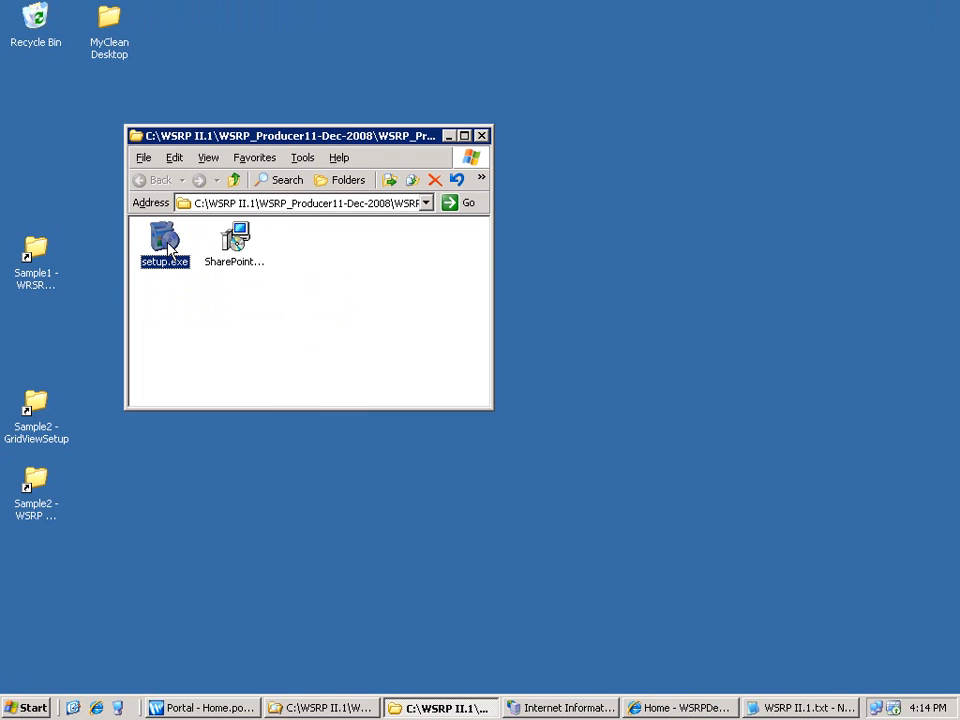
{"action": "double_click", "coordinate": [164, 240]}
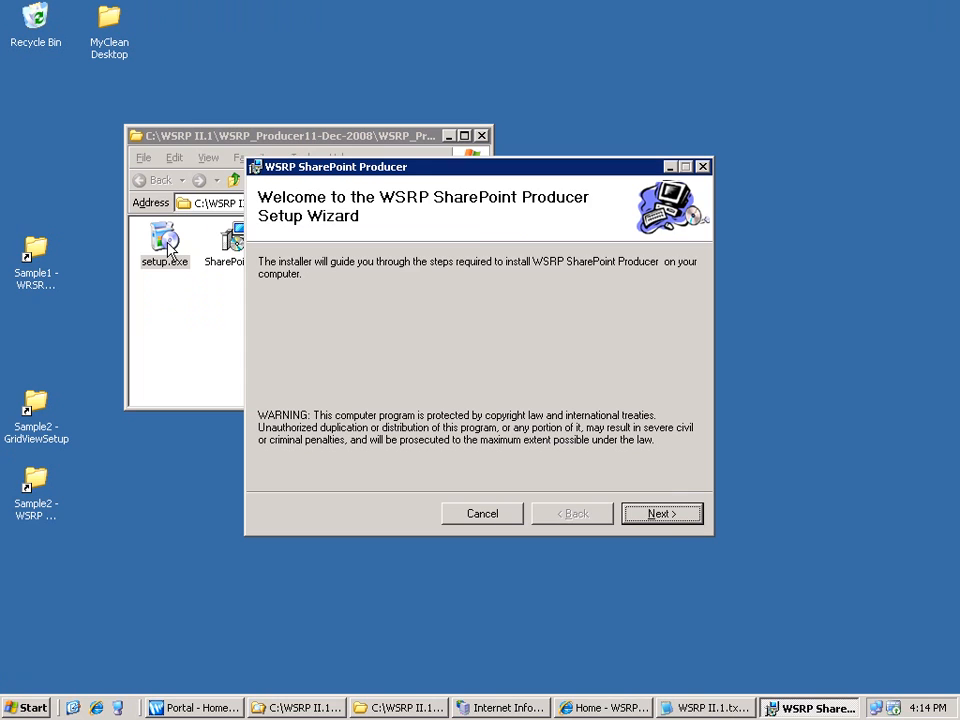
{"action": "left_click", "coordinate": [662, 512]}
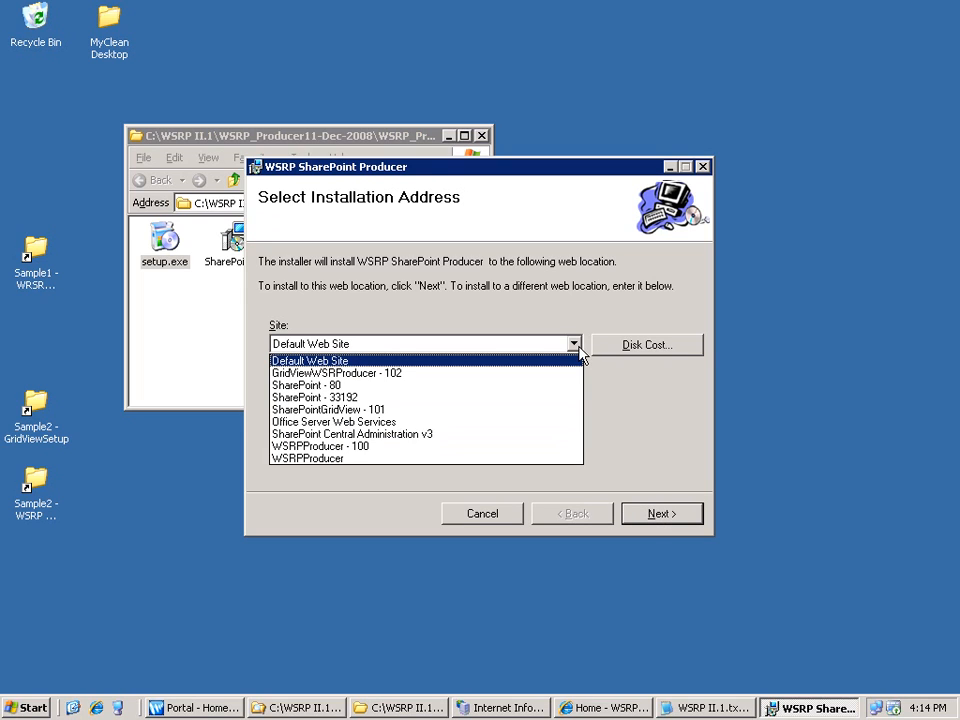
{"action": "mouse_move", "coordinate": [576, 352]}
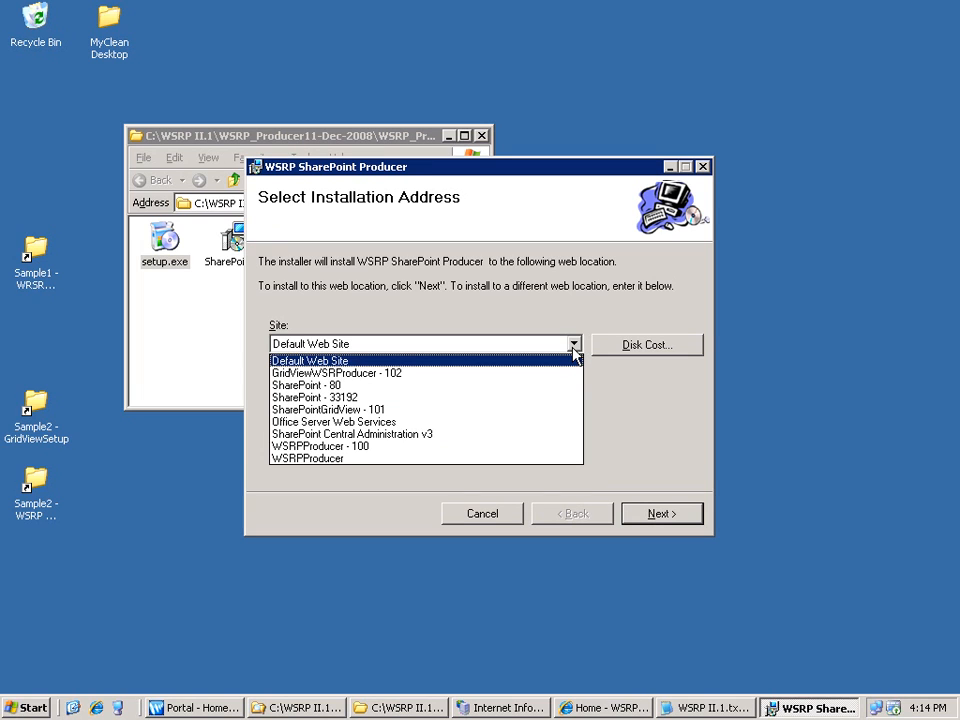
{"action": "mouse_move", "coordinate": [528, 418]}
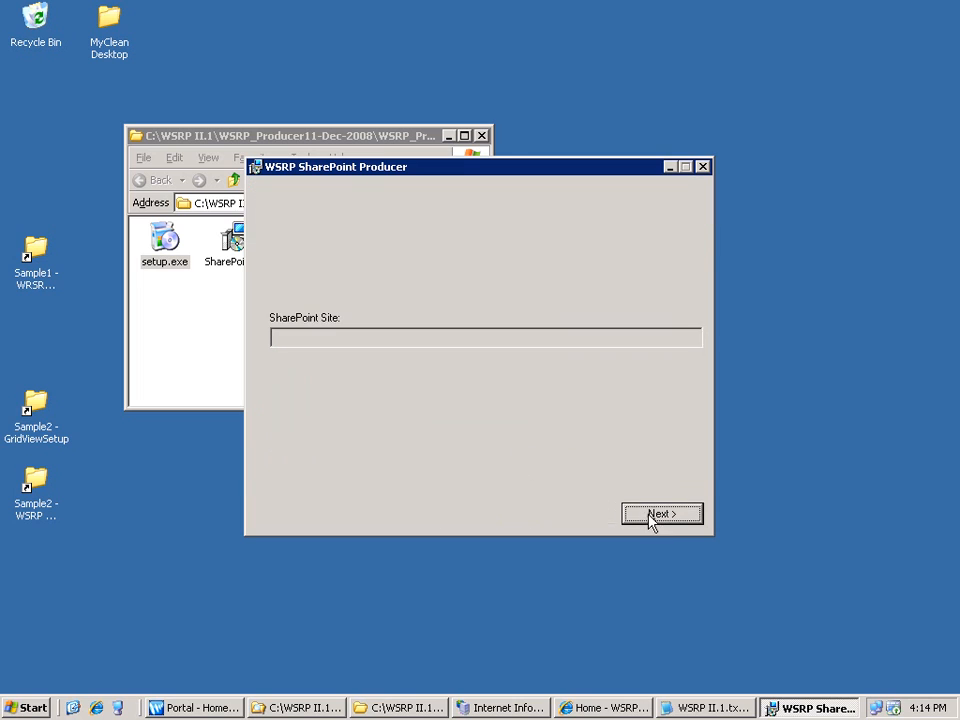
{"action": "left_click", "coordinate": [660, 512]}
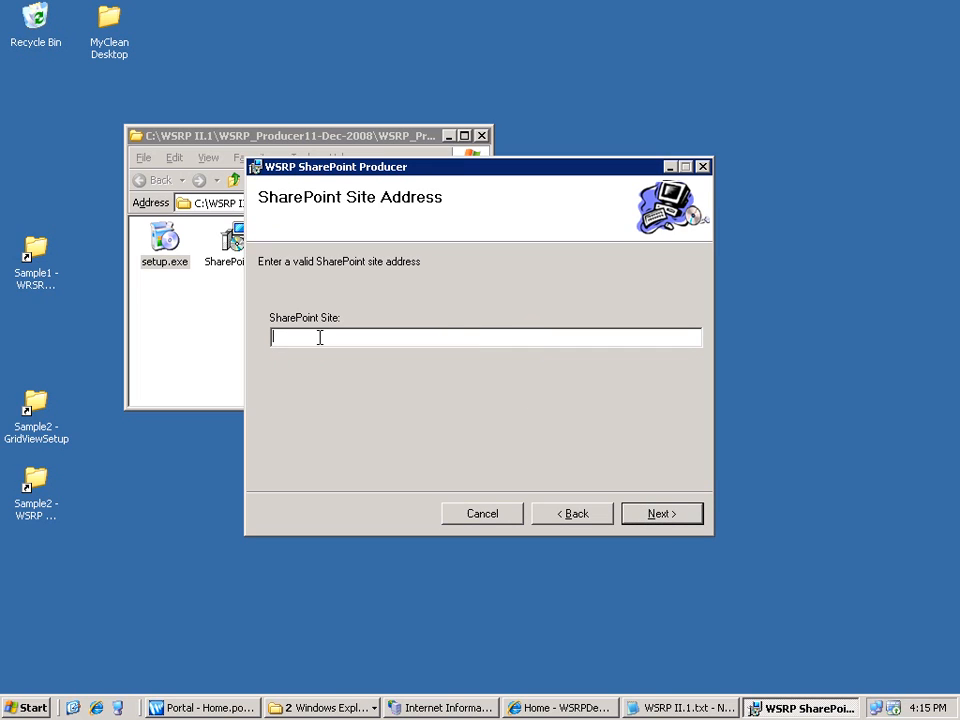
{"action": "type", "text": "http://wsrpdemo/SiteDirectory/WSRPDemo/default.aspx"}
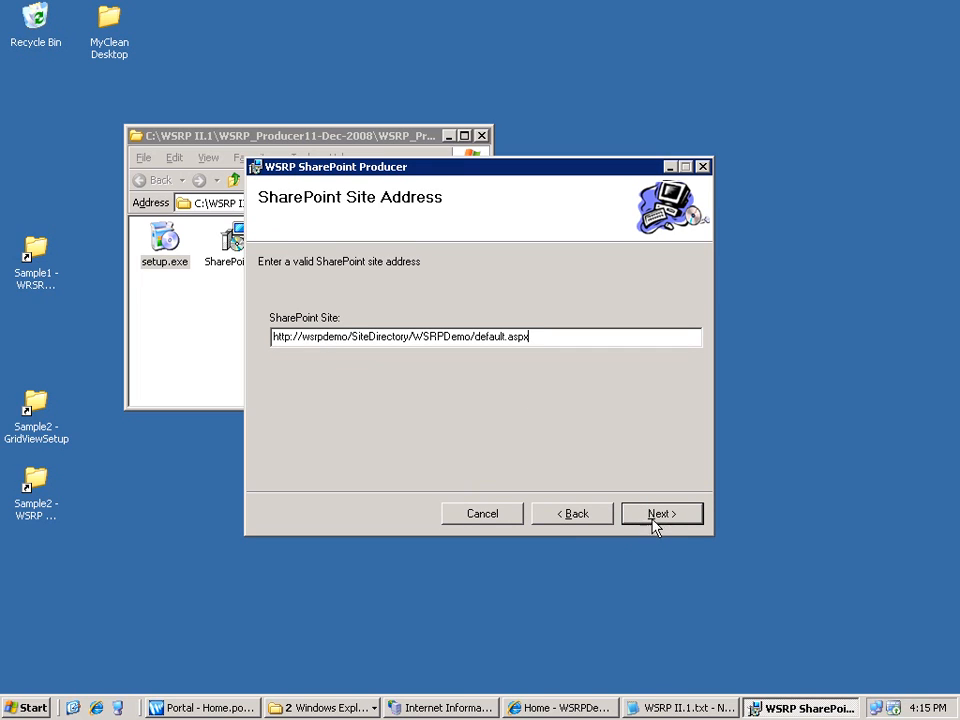
{"action": "left_click", "coordinate": [660, 512]}
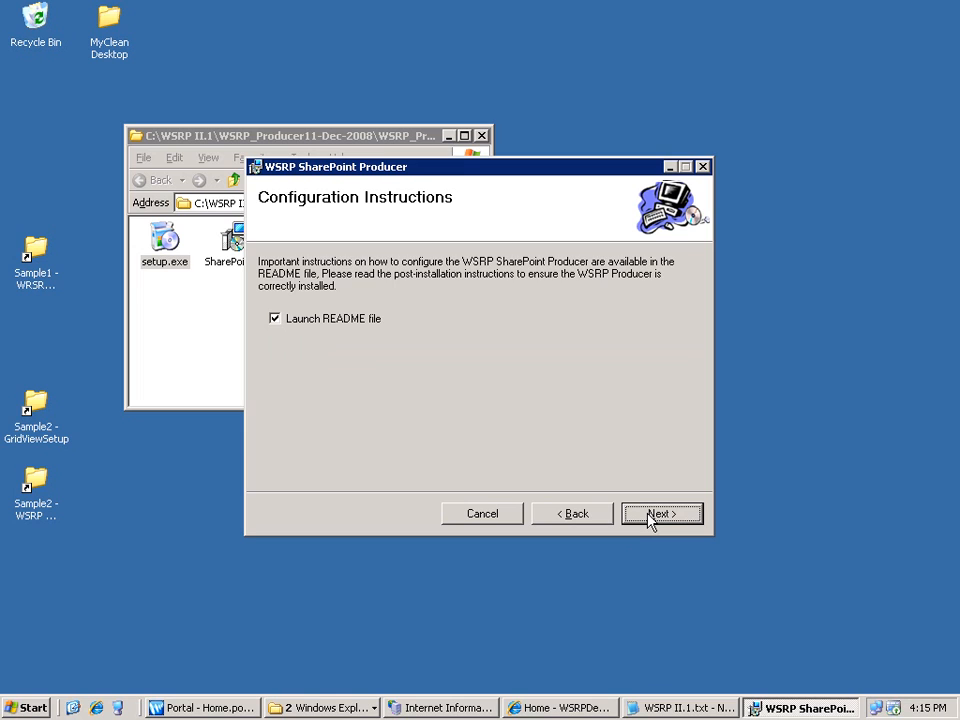
{"action": "left_click", "coordinate": [660, 512]}
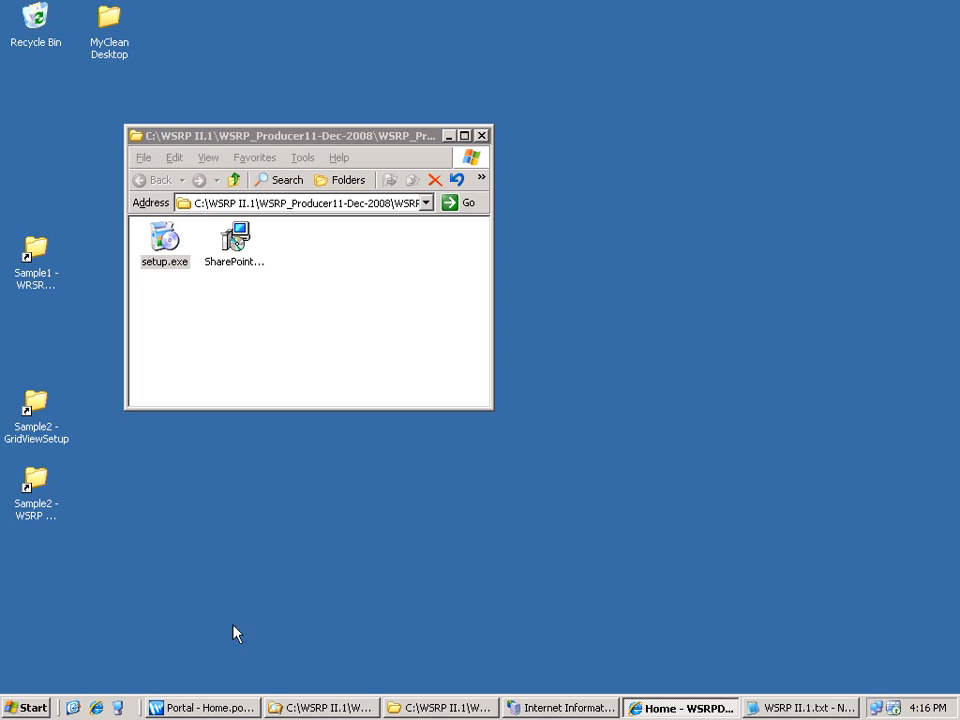
{"action": "mouse_move", "coordinate": [466, 536]}
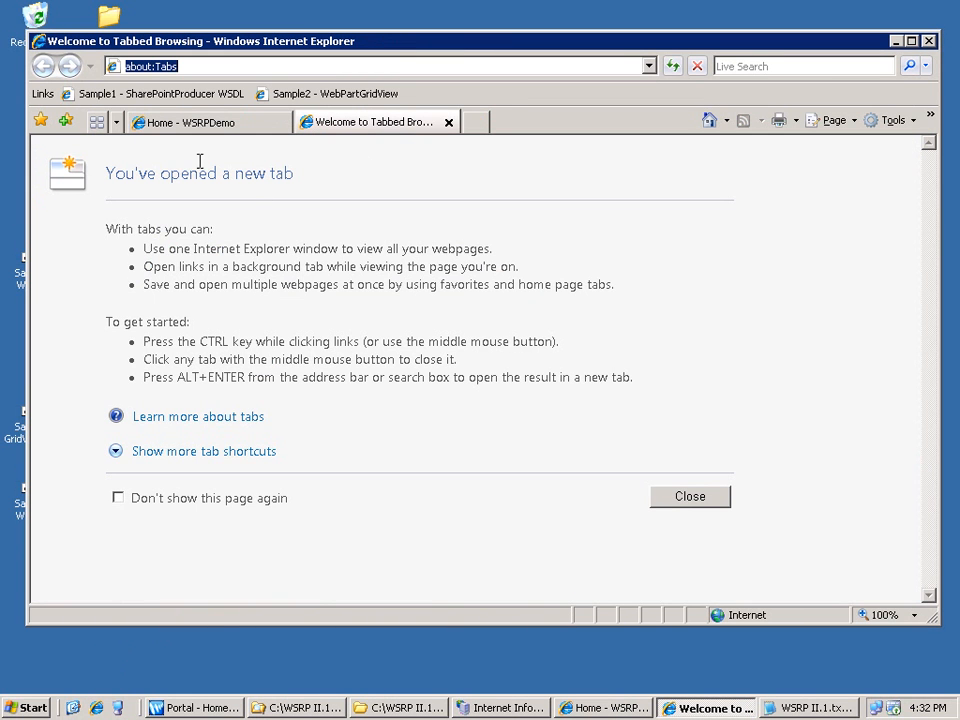
{"action": "left_click", "coordinate": [150, 96]}
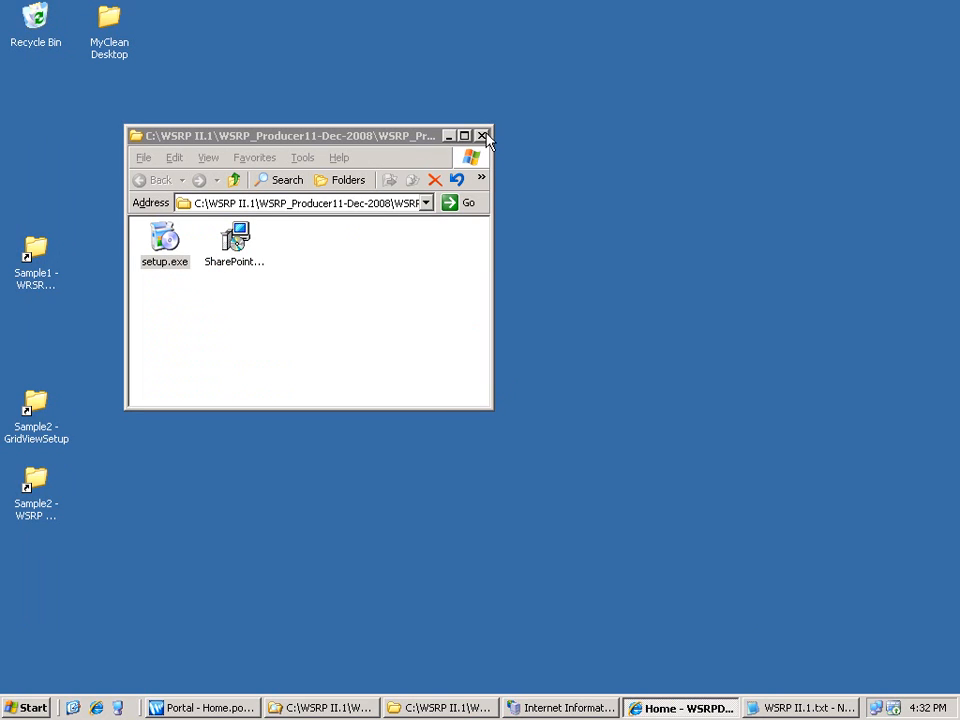
Minimize the installer folder and restore the Portal - Home.portal window of Workspace Studio.
{"action": "left_click", "coordinate": [484, 136]}
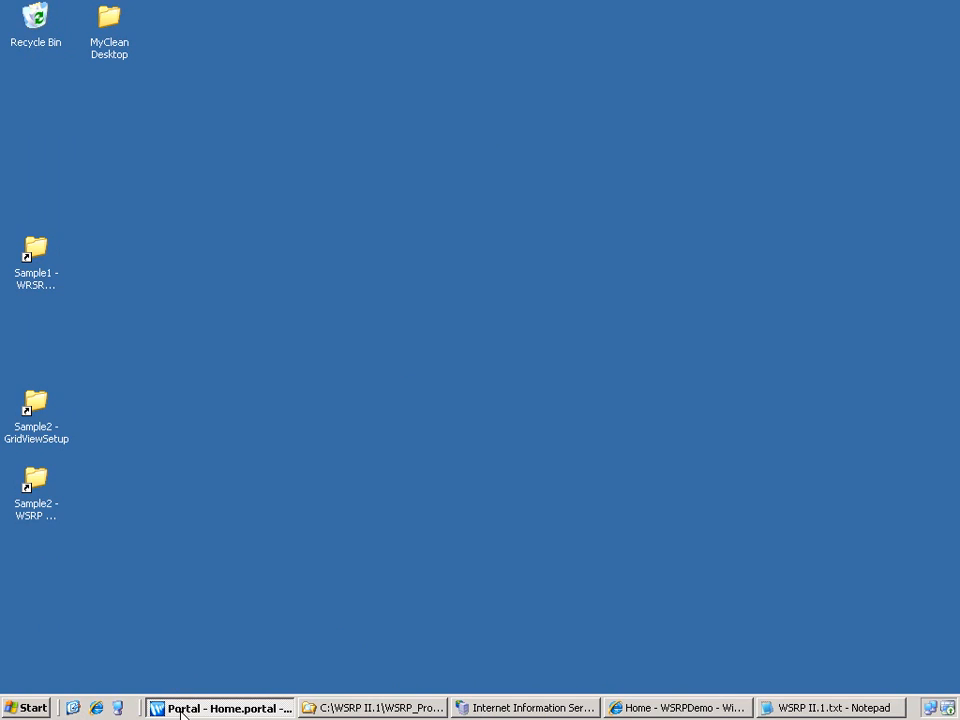
{"action": "left_click", "coordinate": [224, 704]}
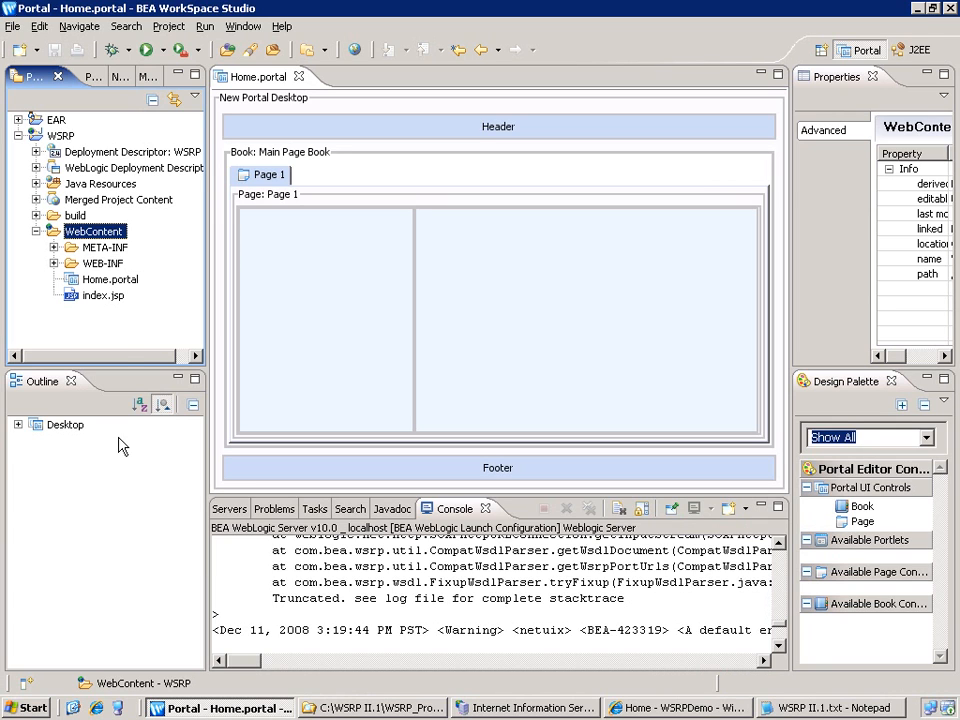
Create a new portlet in WebContent, choose Remote Portlet and continue to the producer lookup.
{"action": "right_click", "coordinate": [88, 228]}
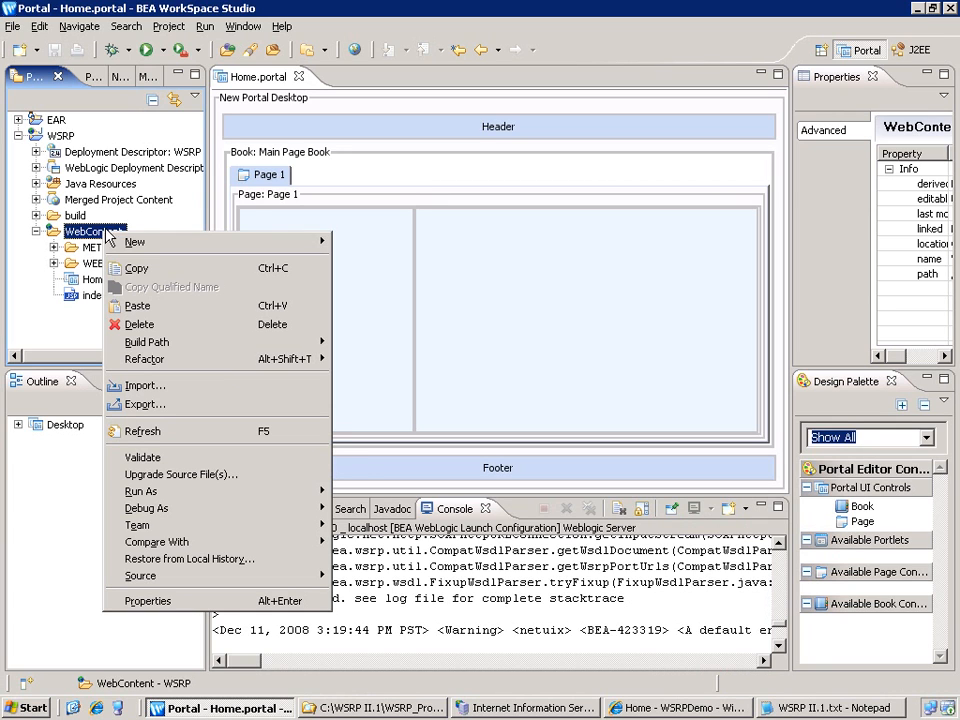
{"action": "mouse_move", "coordinate": [134, 242]}
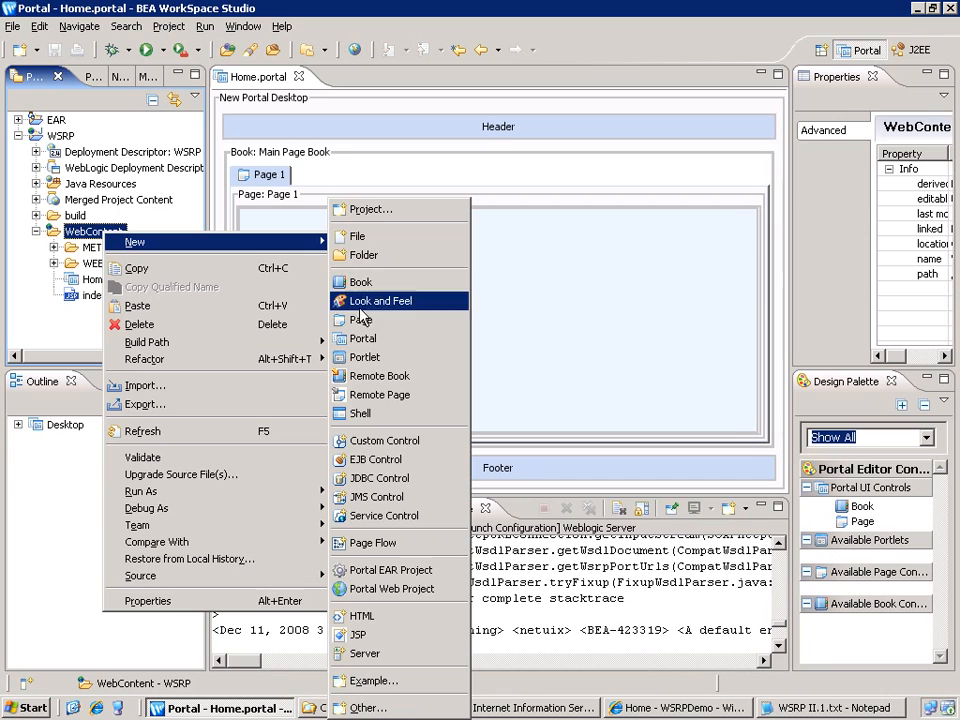
{"action": "left_click", "coordinate": [360, 356]}
{"action": "type", "text": "TestSamp"}
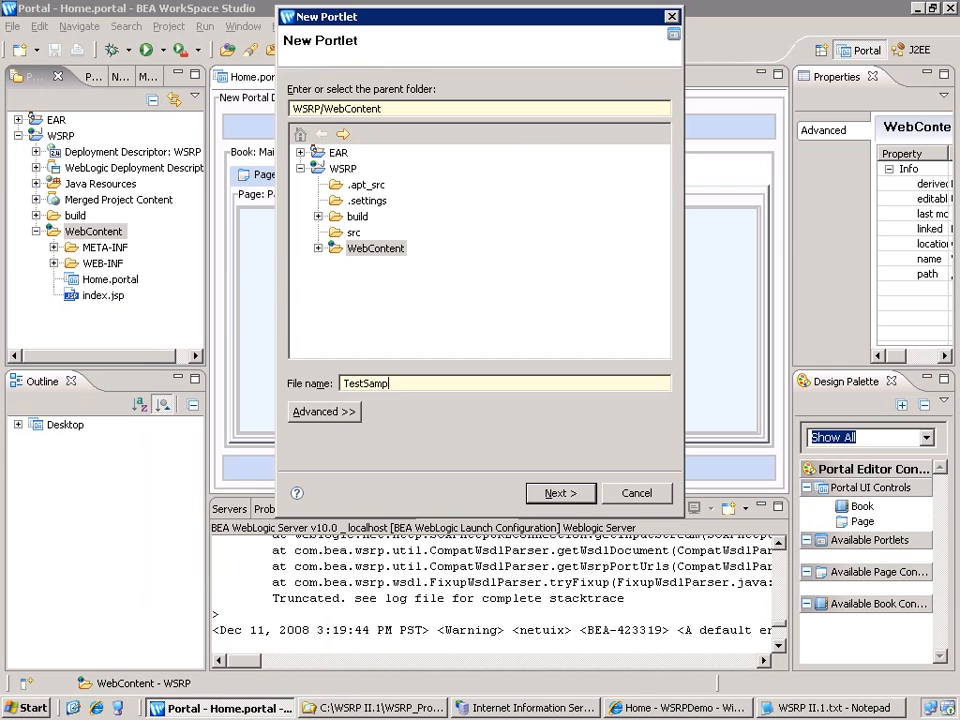
{"action": "left_click", "coordinate": [560, 492]}
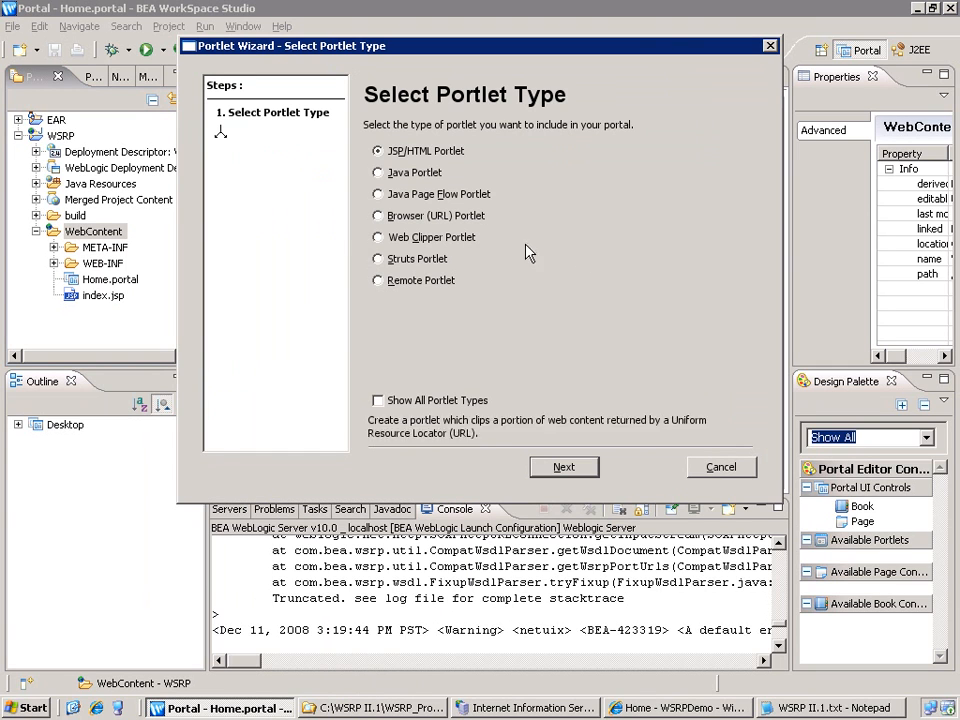
{"action": "left_click", "coordinate": [378, 280]}
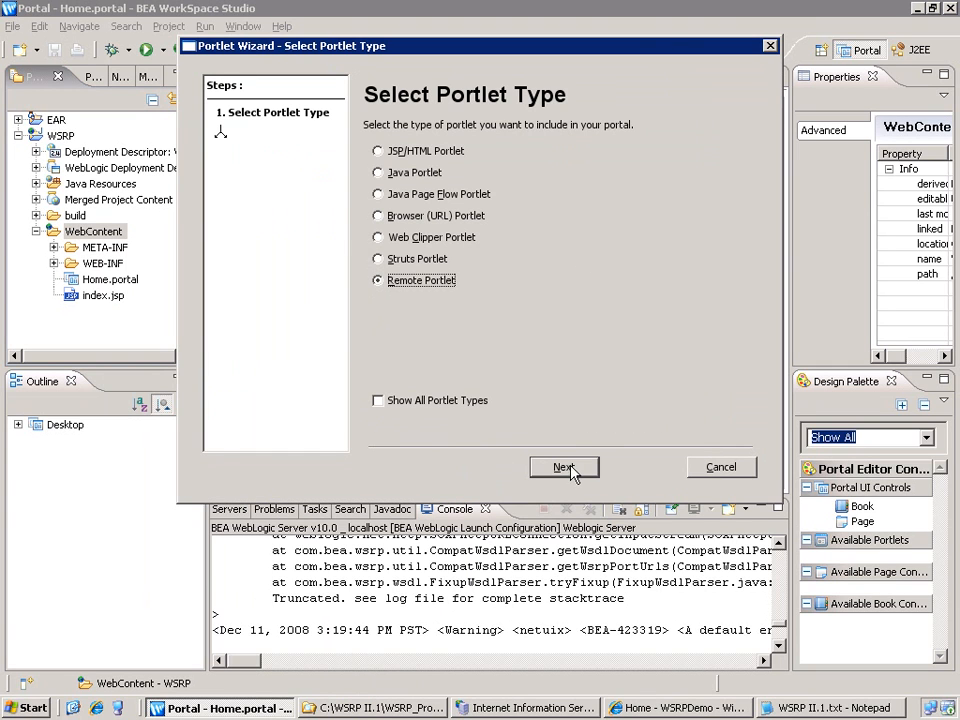
{"action": "left_click", "coordinate": [564, 468]}
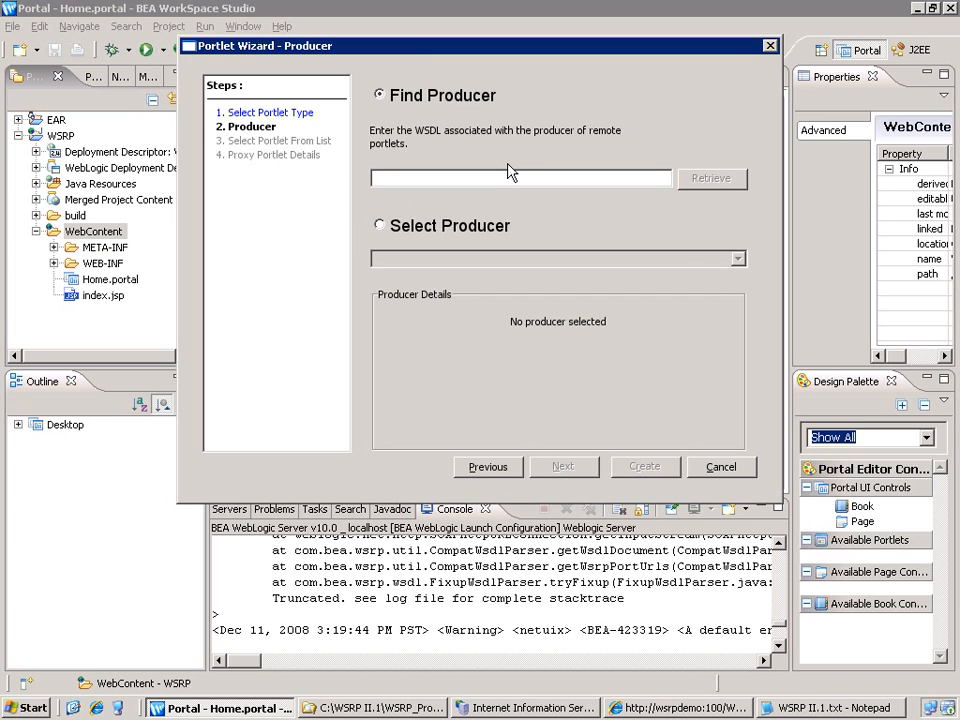
{"action": "type", "text": "http://wsrpdemo:100/WSRP/SharePointProducer.wsdl"}
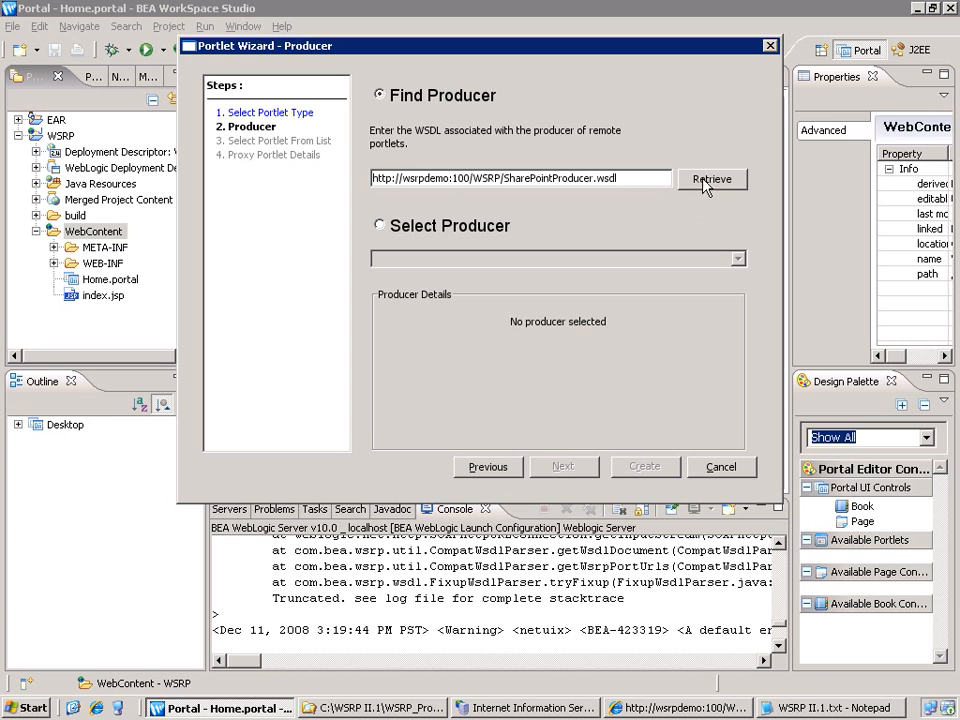
{"action": "left_click", "coordinate": [712, 178]}
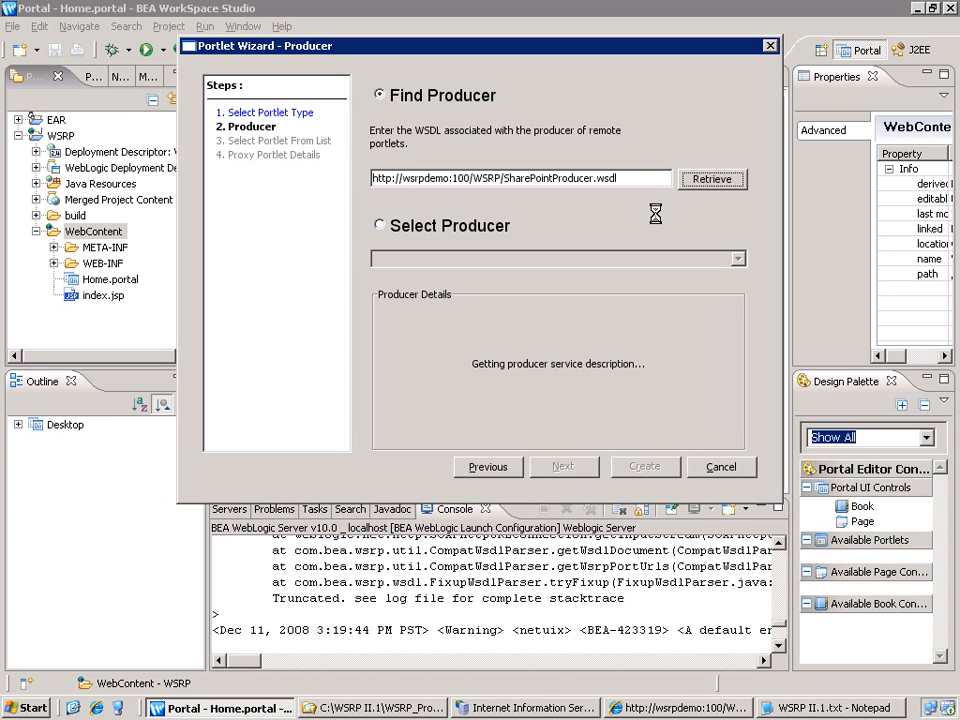
{"action": "left_click", "coordinate": [712, 180]}
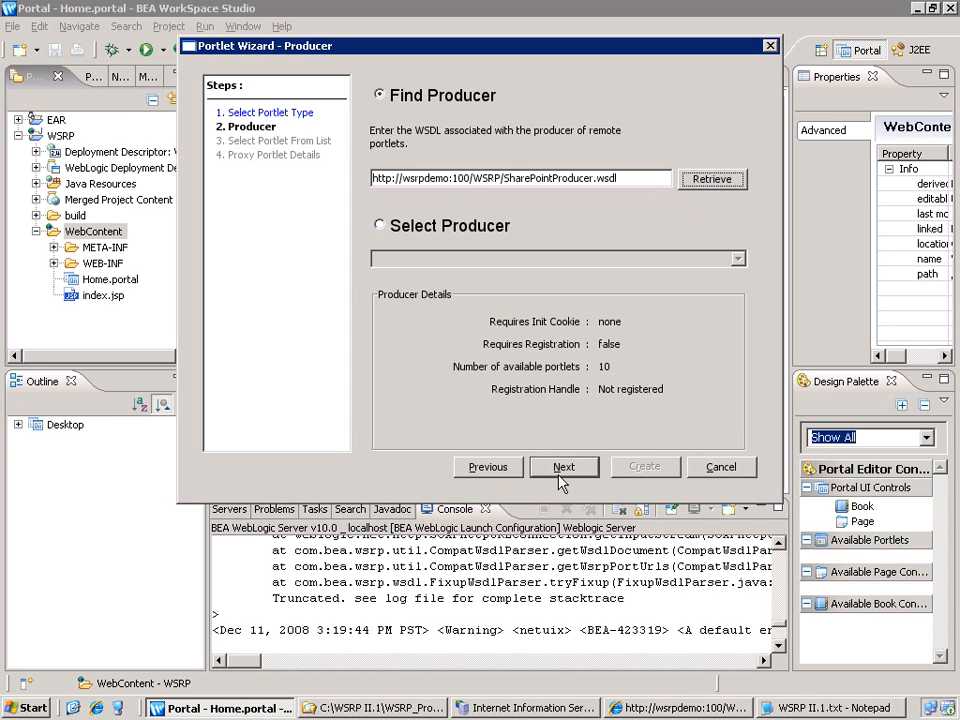
{"action": "left_click", "coordinate": [564, 468]}
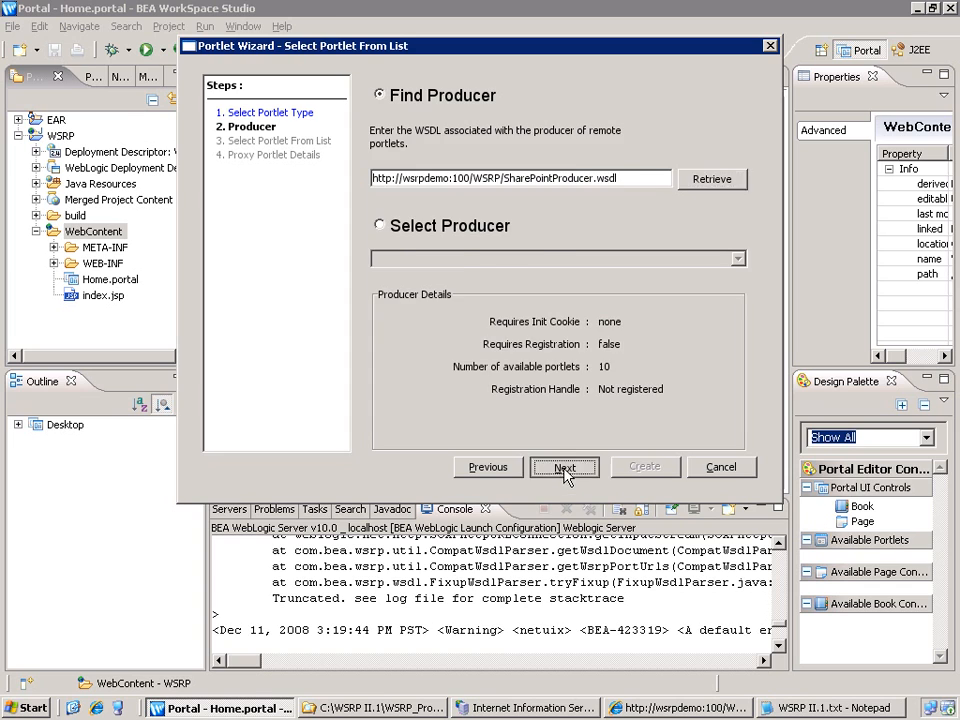
{"action": "left_click", "coordinate": [564, 468]}
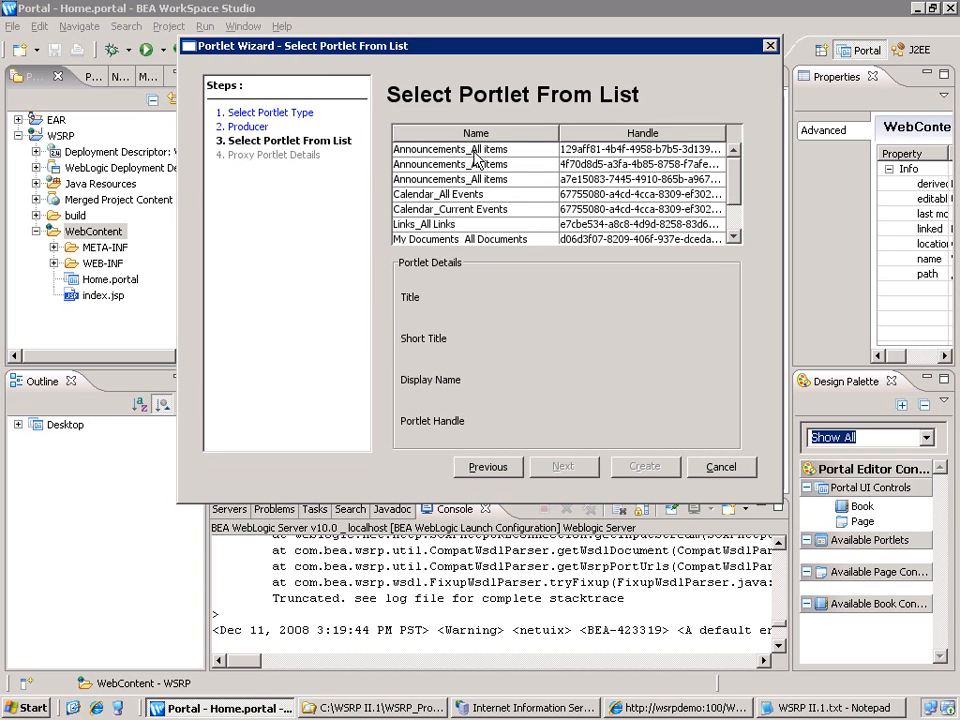
Pick Announcements_All items, set Producer's Handle to SharepointWSRPProducer and create TestSample1.portlet.
{"action": "left_click", "coordinate": [450, 148]}
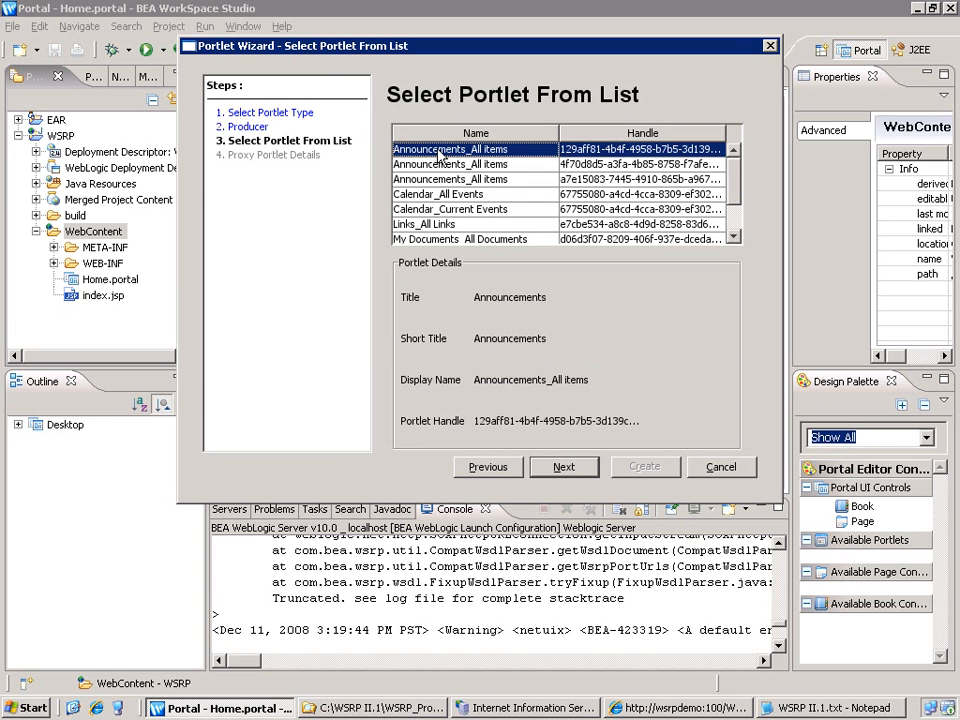
{"action": "mouse_move", "coordinate": [530, 428]}
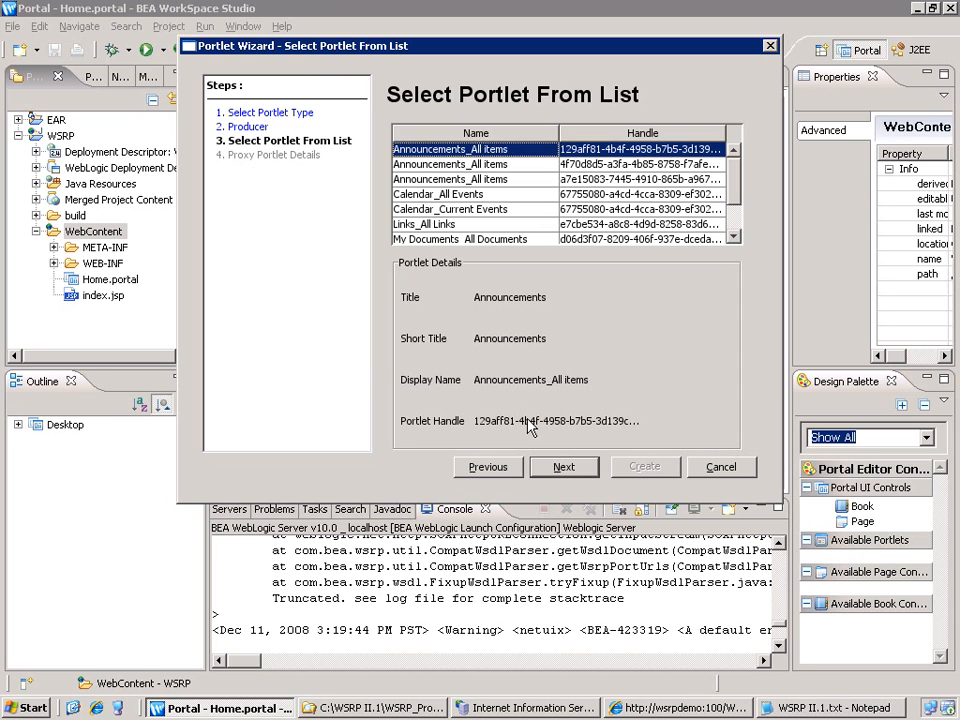
{"action": "left_click", "coordinate": [564, 468]}
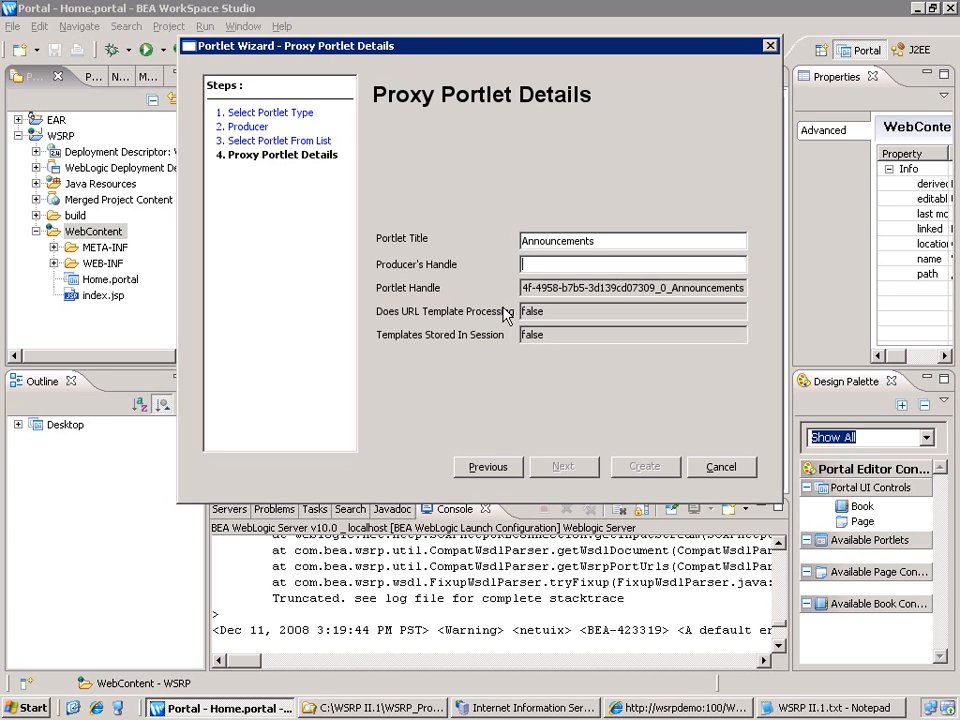
{"action": "mouse_move", "coordinate": [314, 534]}
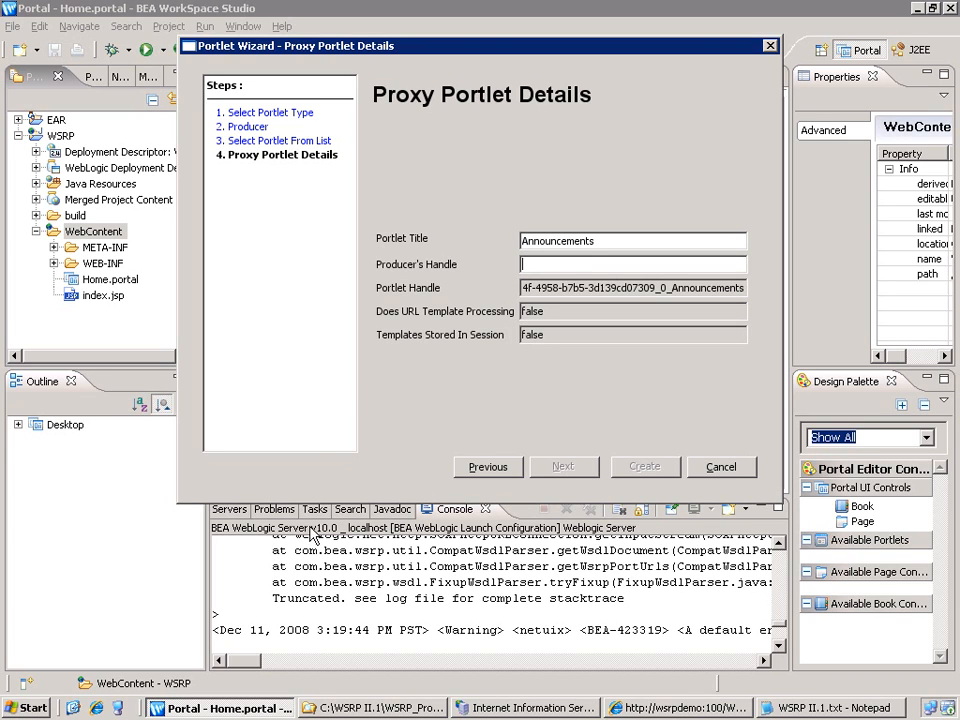
{"action": "type", "text": "SharepointWSRPProducer"}
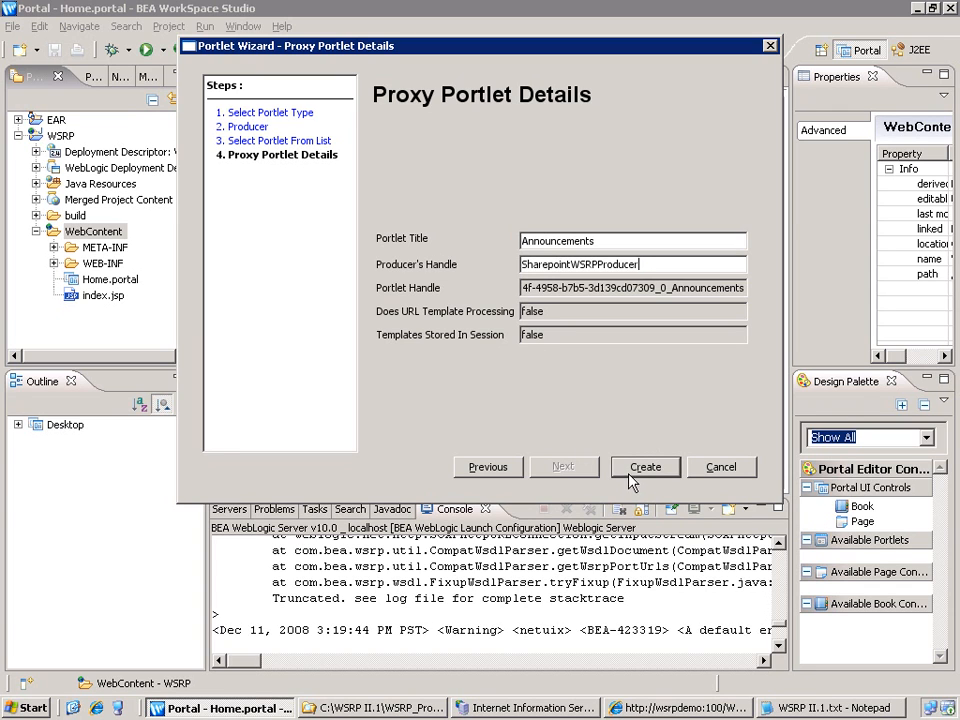
{"action": "left_click", "coordinate": [644, 466]}
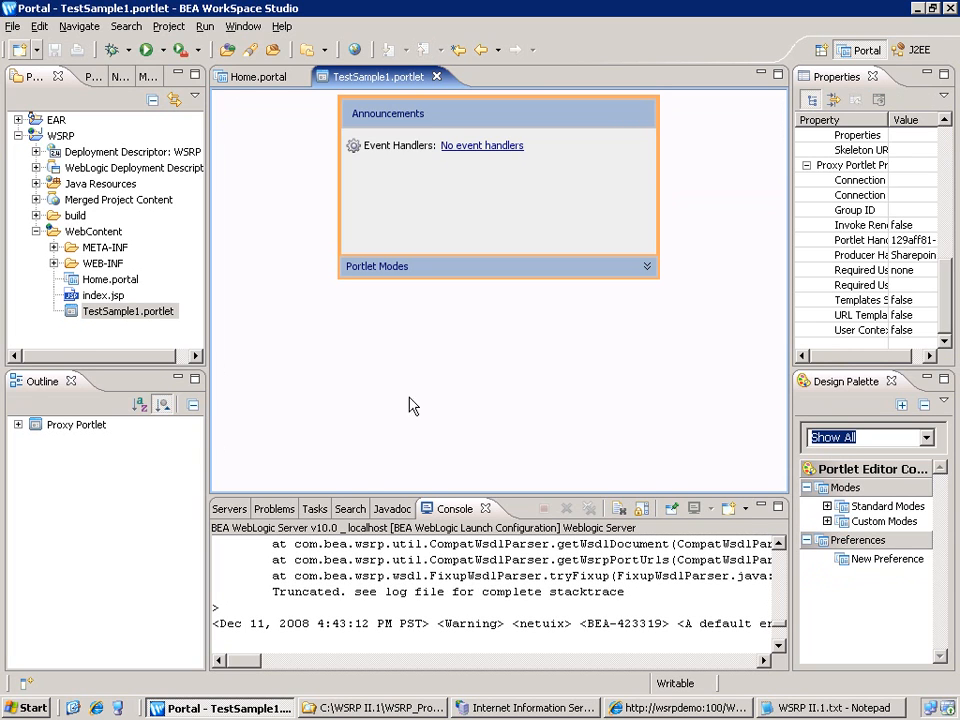
Open Home.portal and drop TestSample1.portlet onto the right placeholder of Page 1.
{"action": "left_click", "coordinate": [110, 280]}
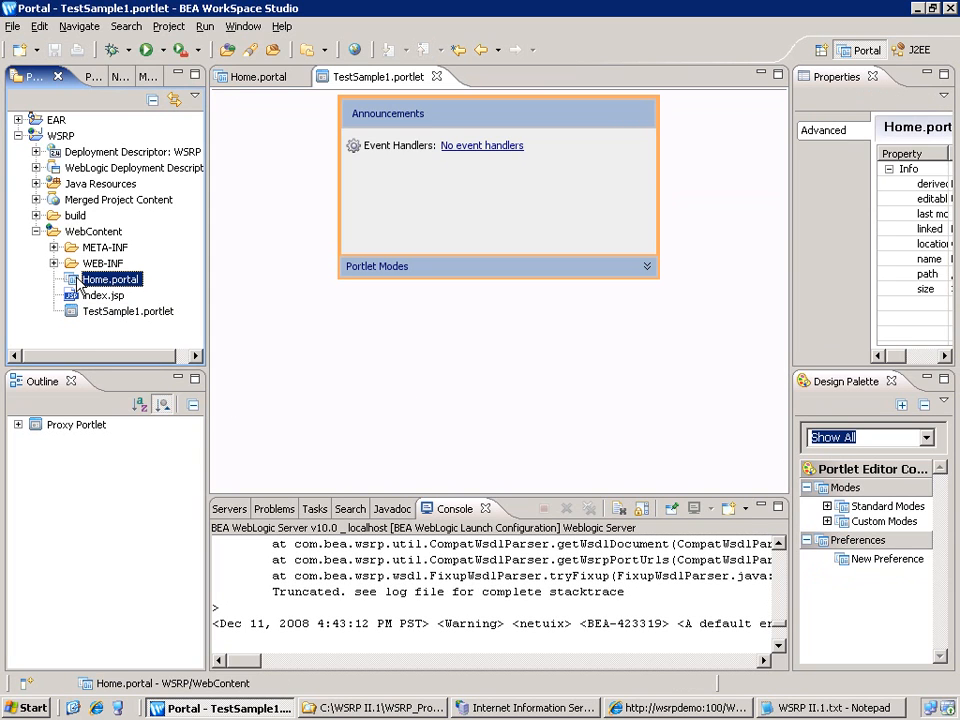
{"action": "double_click", "coordinate": [110, 280]}
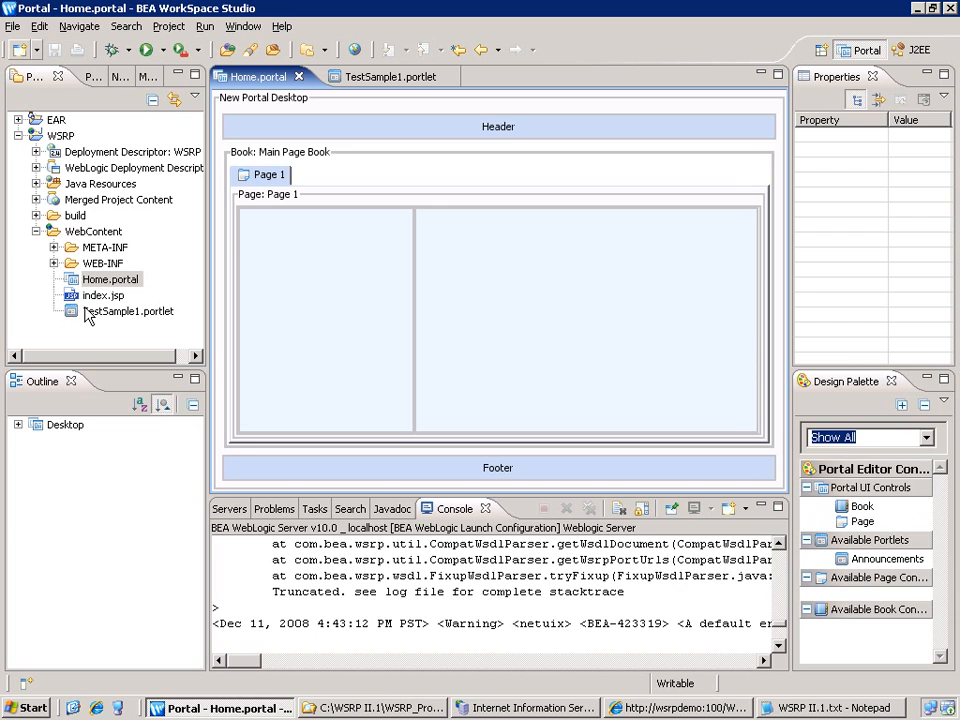
{"action": "left_click", "coordinate": [120, 312]}
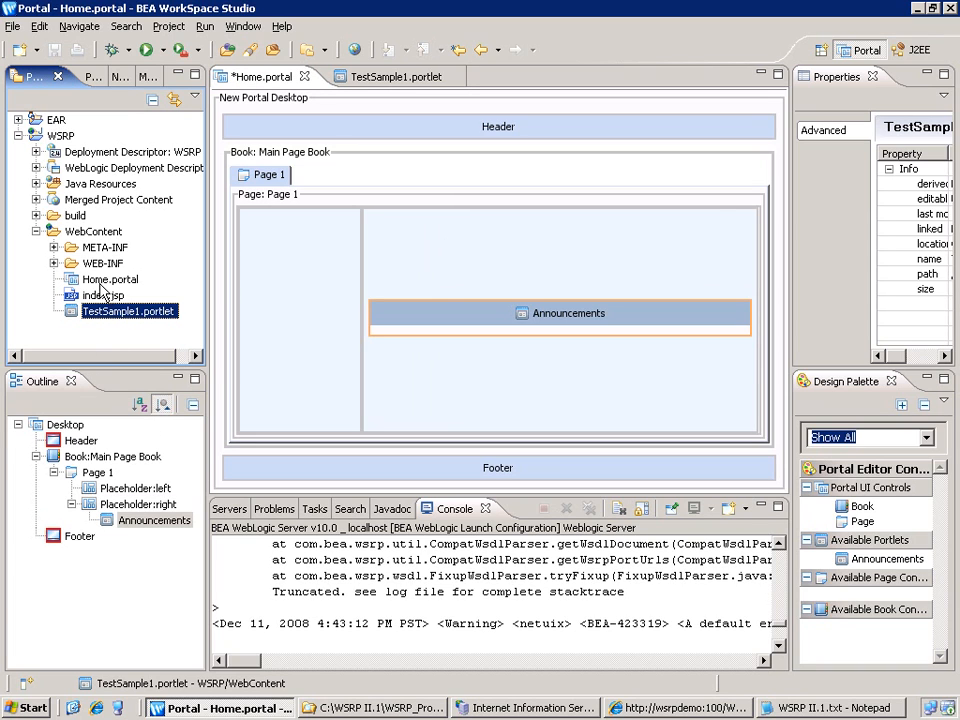
{"action": "right_click", "coordinate": [108, 280]}
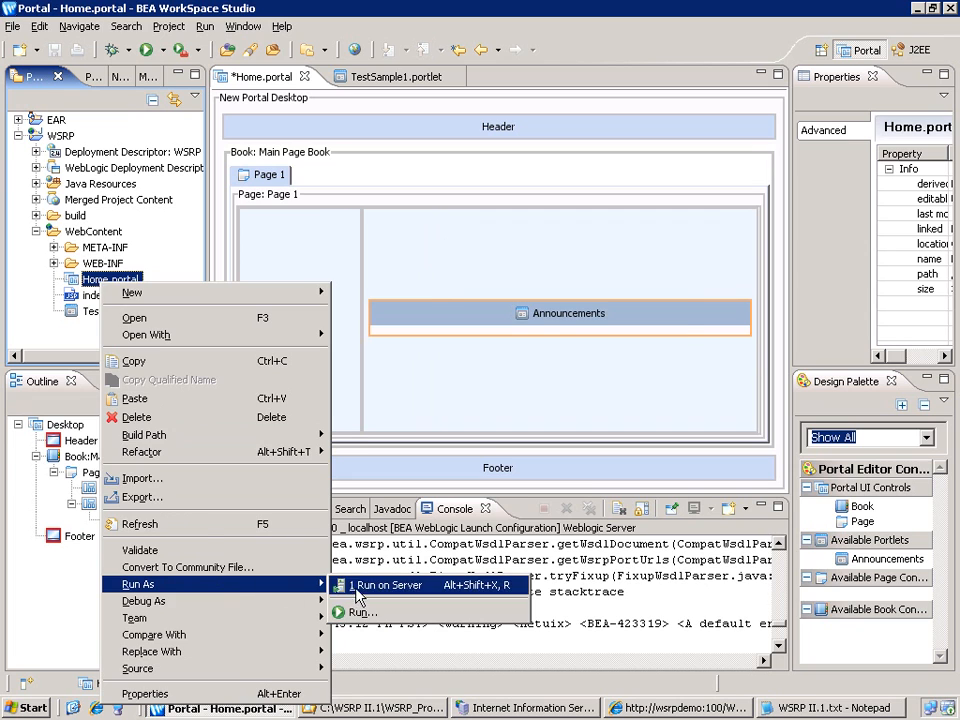
Run Home.portal on the server so Page 1 shows the live Announcements list.
{"action": "left_click", "coordinate": [390, 584]}
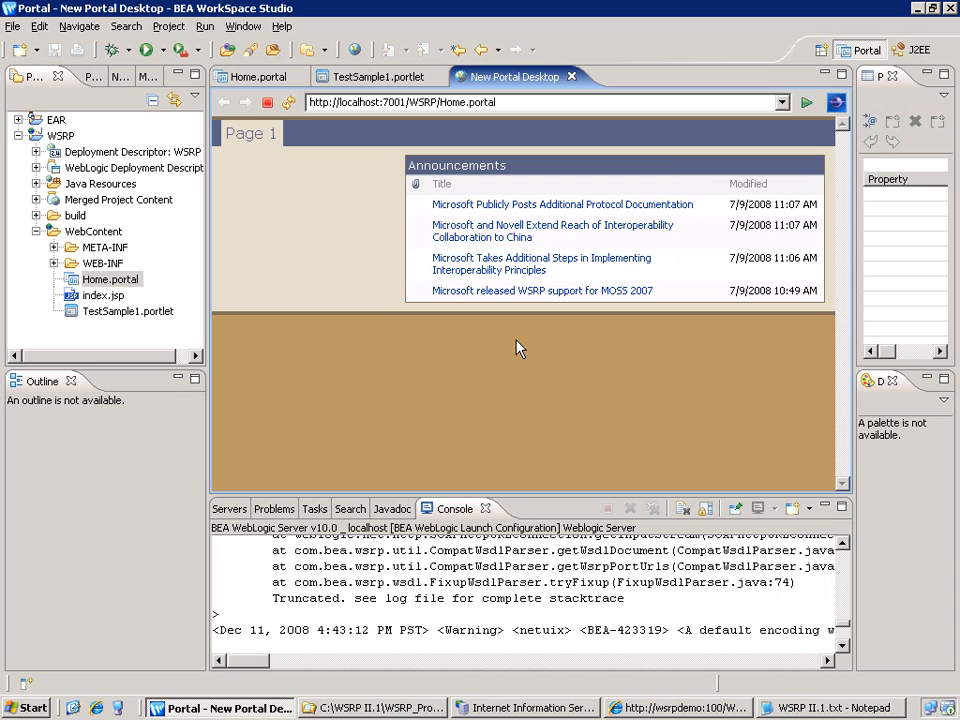
{"action": "mouse_move", "coordinate": [530, 342]}
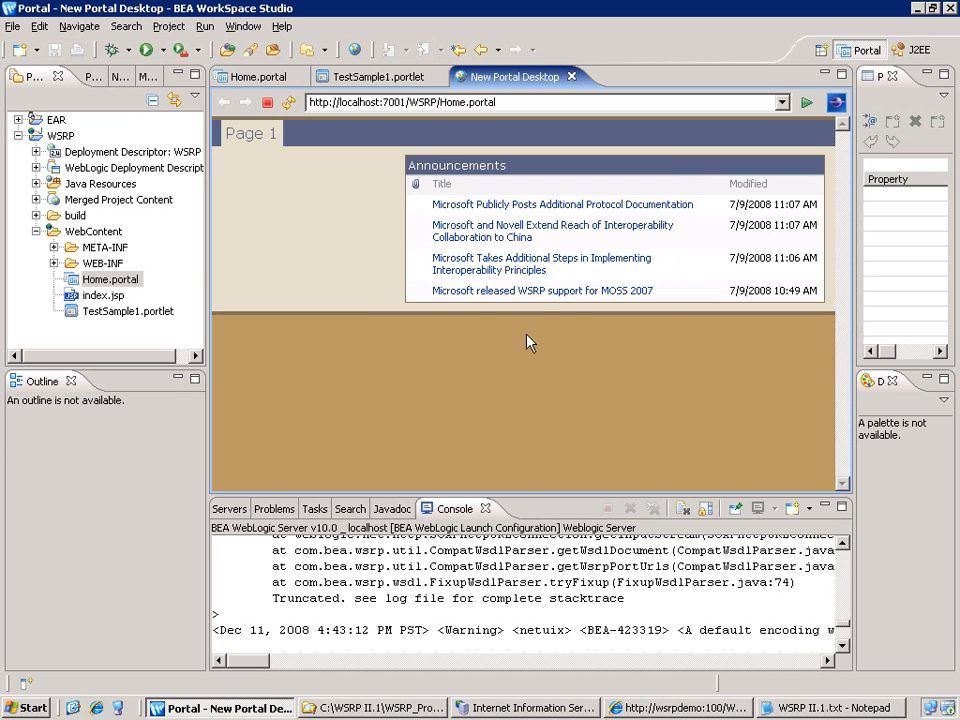